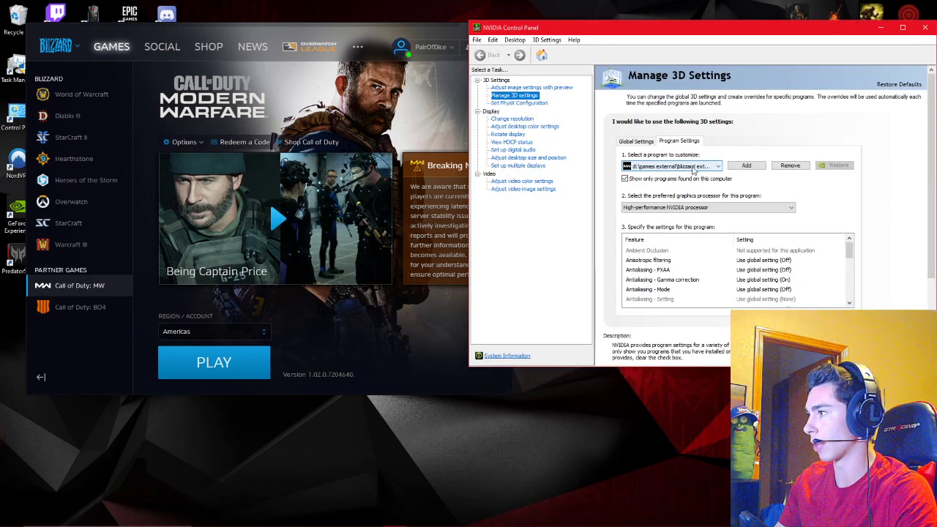
# Step: Select the Modern Warfare Launcher file and bring up its options
pyautogui.click(707, 207)
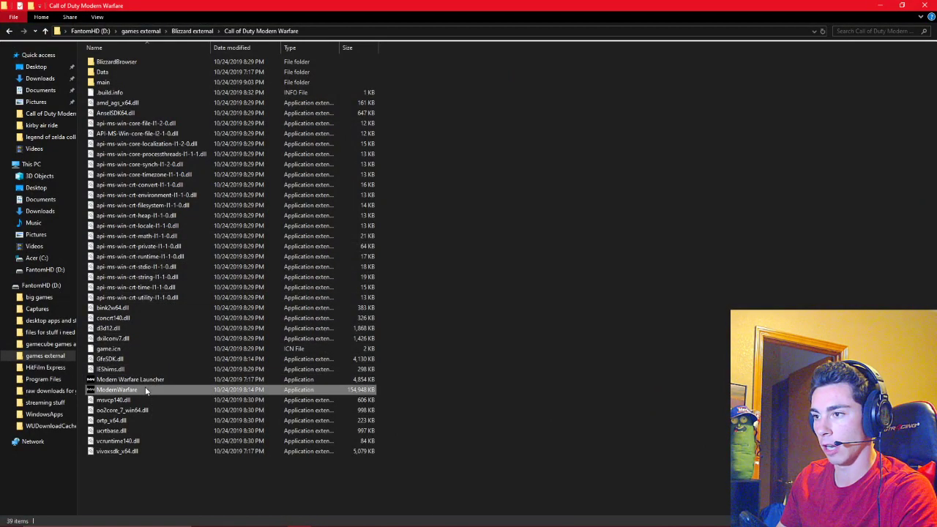
pyautogui.rightClick(116, 390)
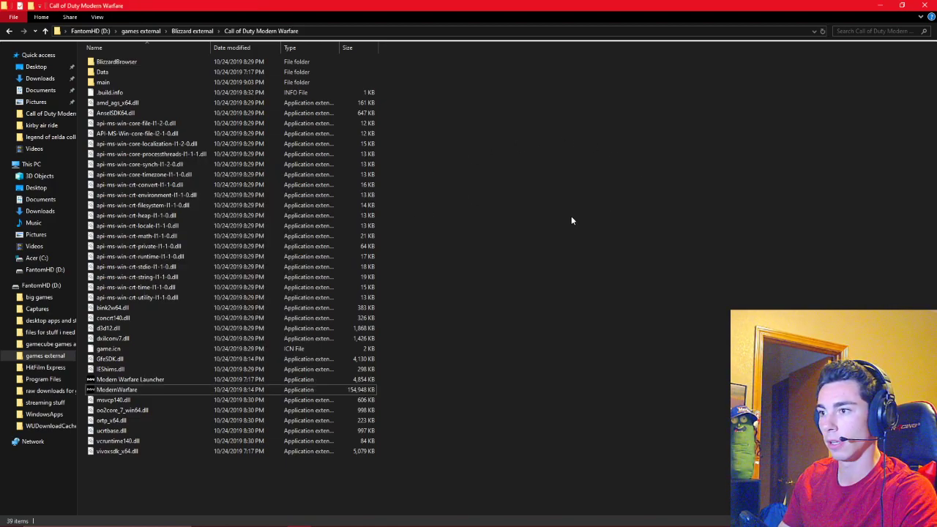
pyautogui.click(131, 379)
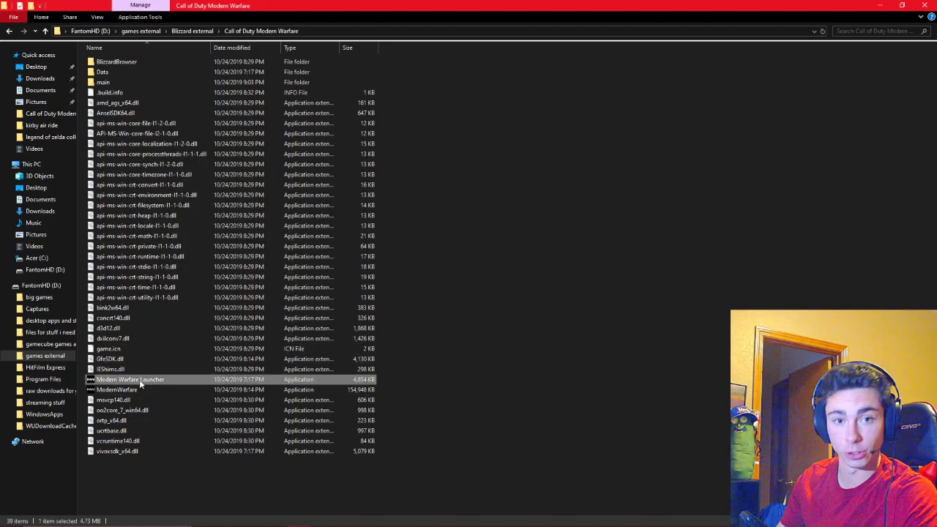
pyautogui.rightClick(130, 379)
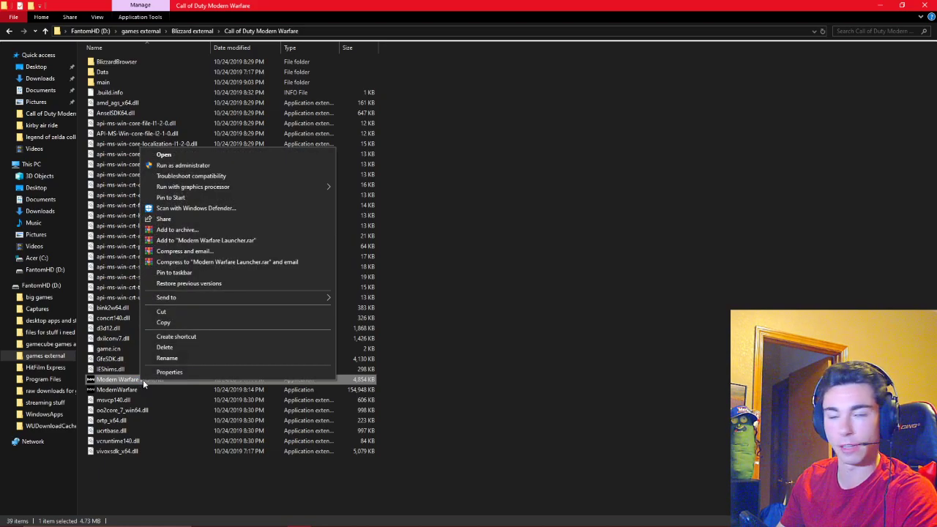
pyautogui.moveTo(194, 187)
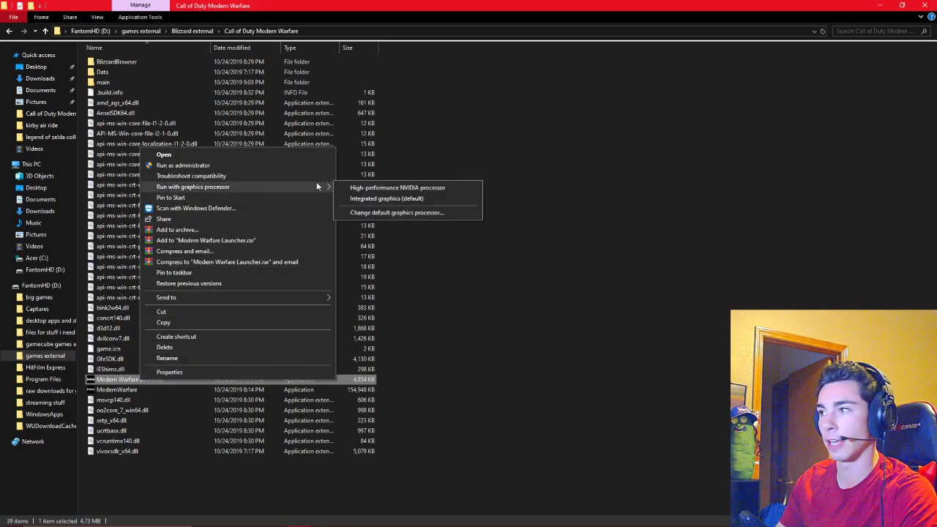
pyautogui.moveTo(386, 202)
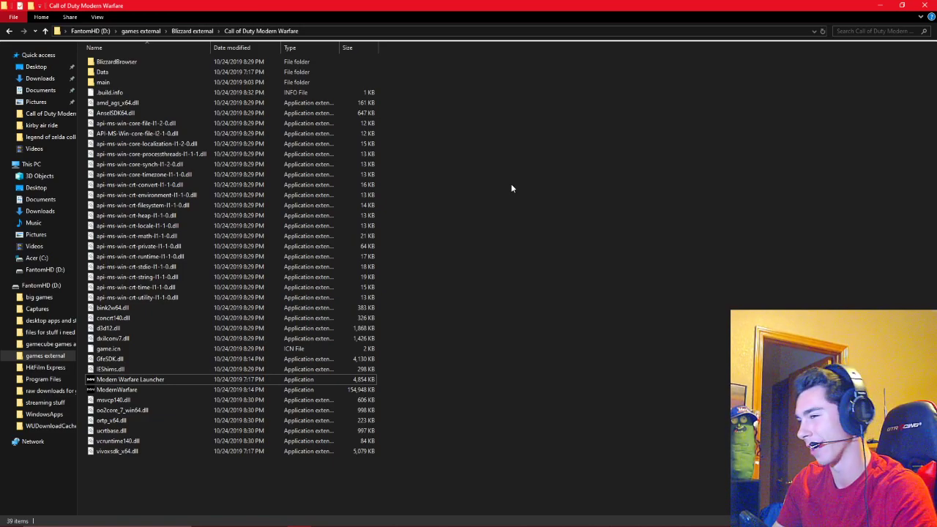
pyautogui.click(130, 379)
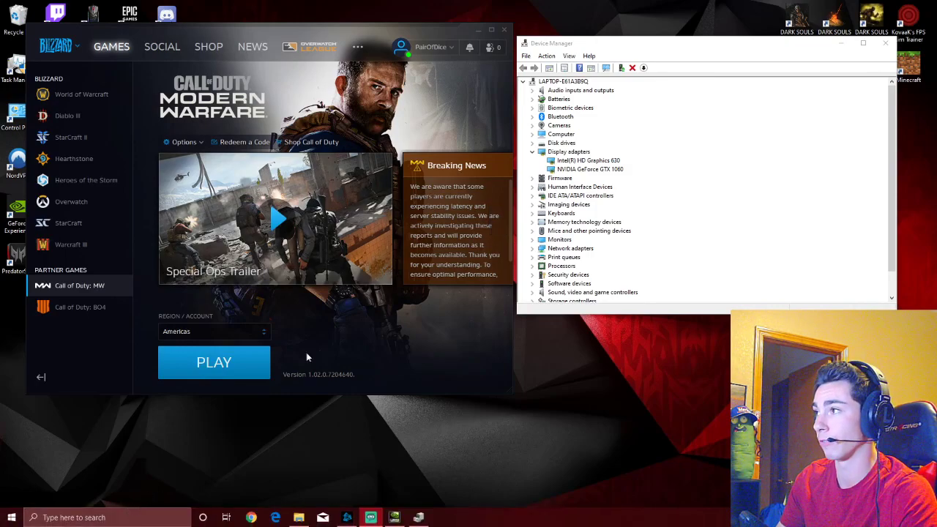
# Step: Maximize Device Manager and expand Display adapters to list the Intel HD Graphics 630 and NVIDIA GeForce adapters
pyautogui.click(532, 151)
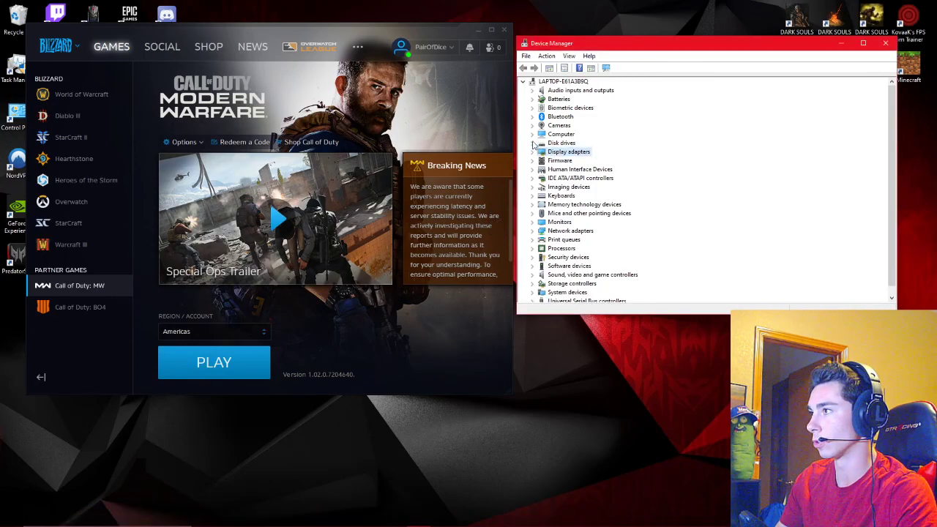
pyautogui.click(862, 43)
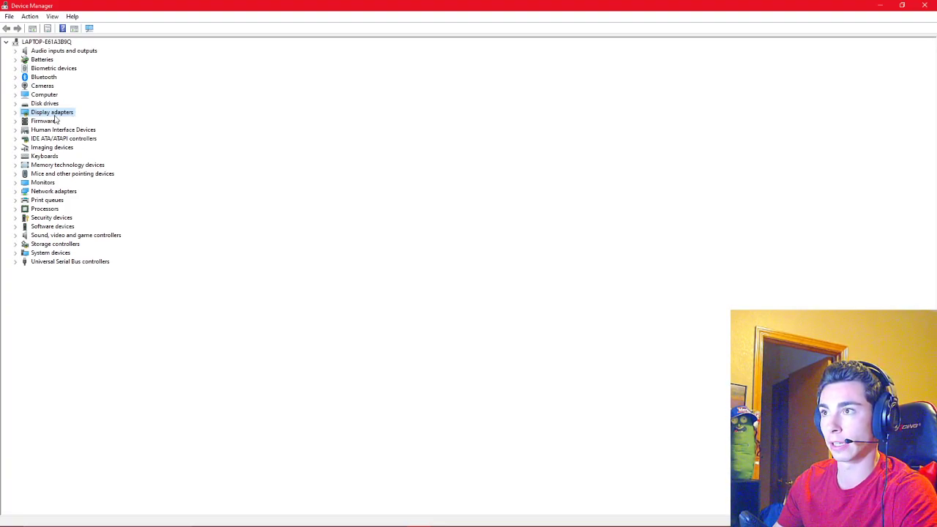
pyautogui.click(16, 111)
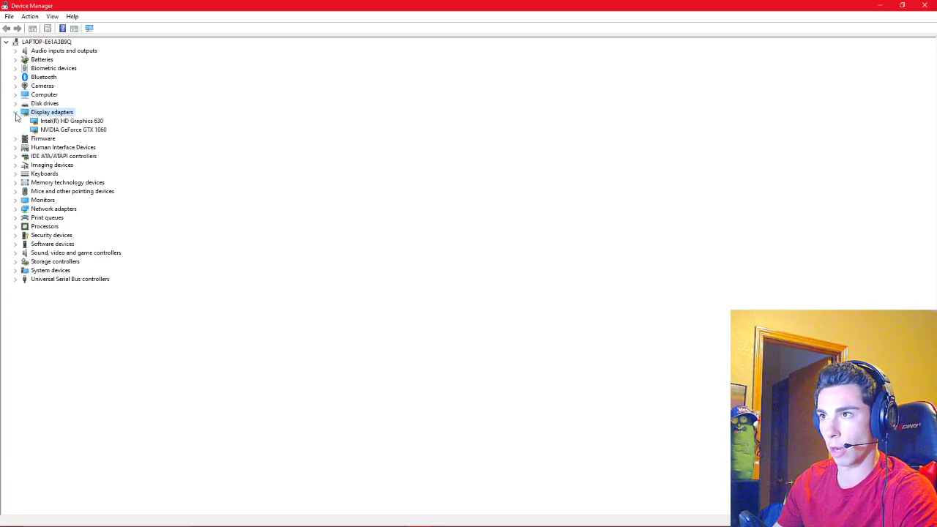
pyautogui.click(73, 129)
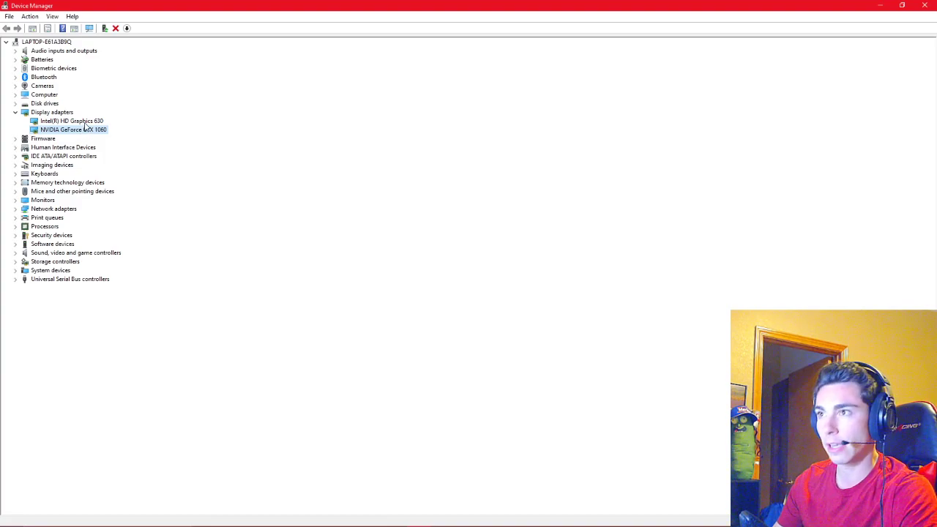
pyautogui.rightClick(72, 120)
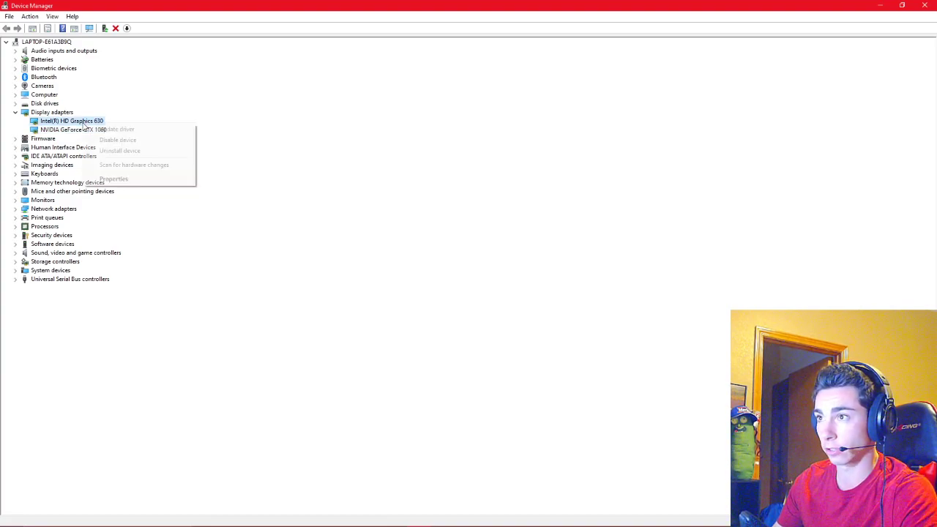
pyautogui.moveTo(117, 141)
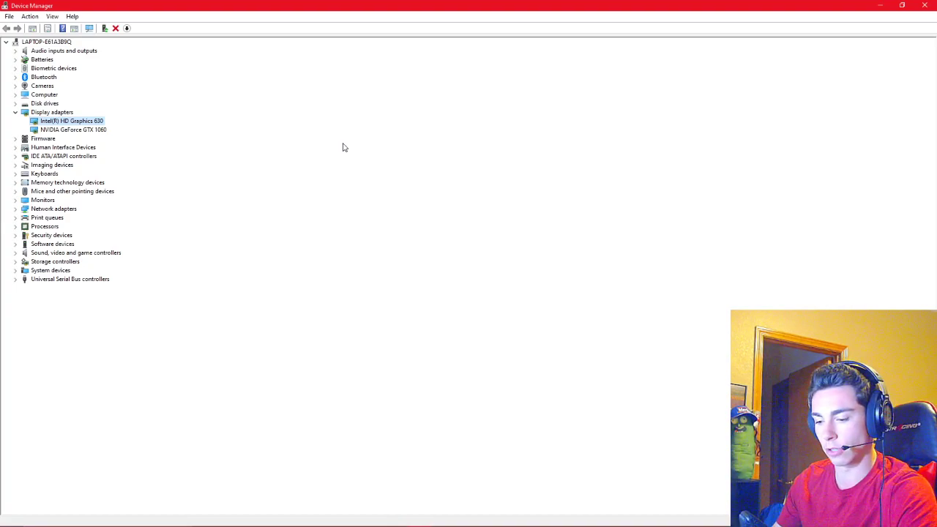
pyautogui.moveTo(102, 161)
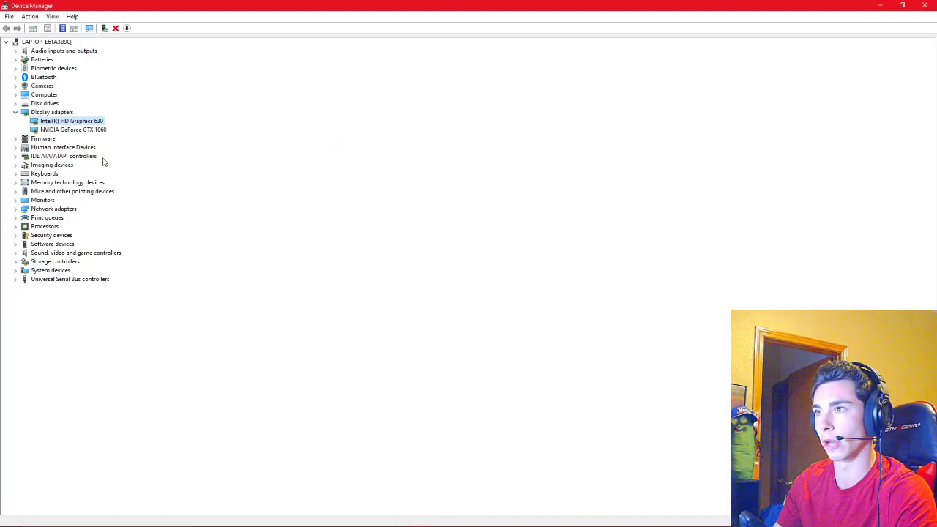
pyautogui.click(73, 129)
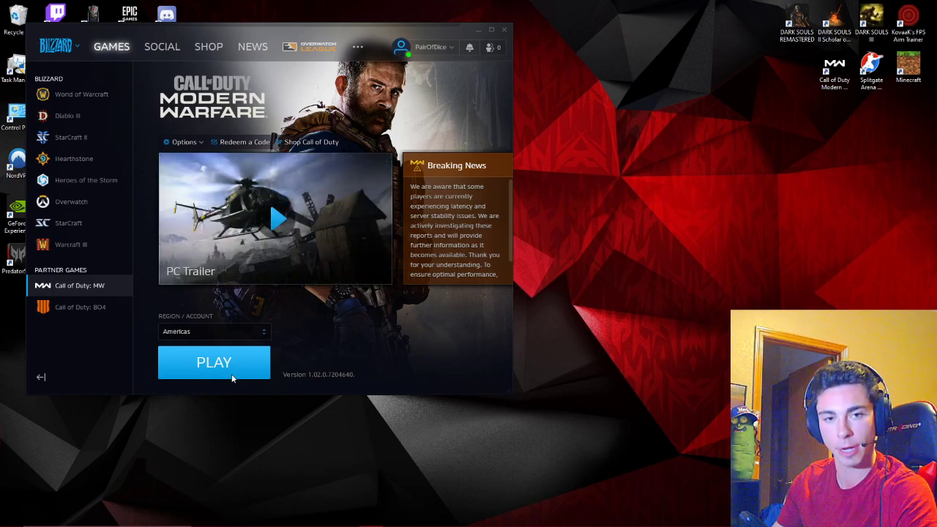
pyautogui.moveTo(261, 472)
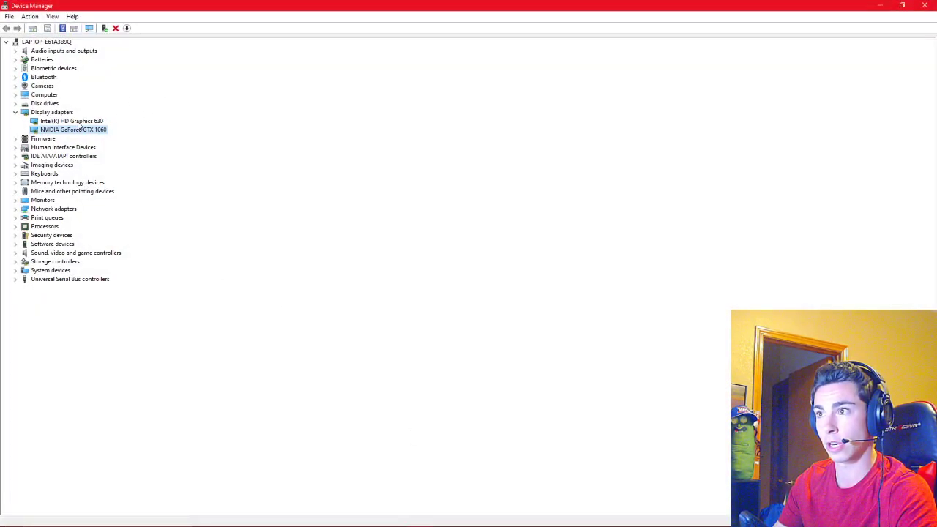
# Step: Show the Intel HD Graphics 630 actions: Update driver, Disable device, Uninstall device
pyautogui.click(71, 120)
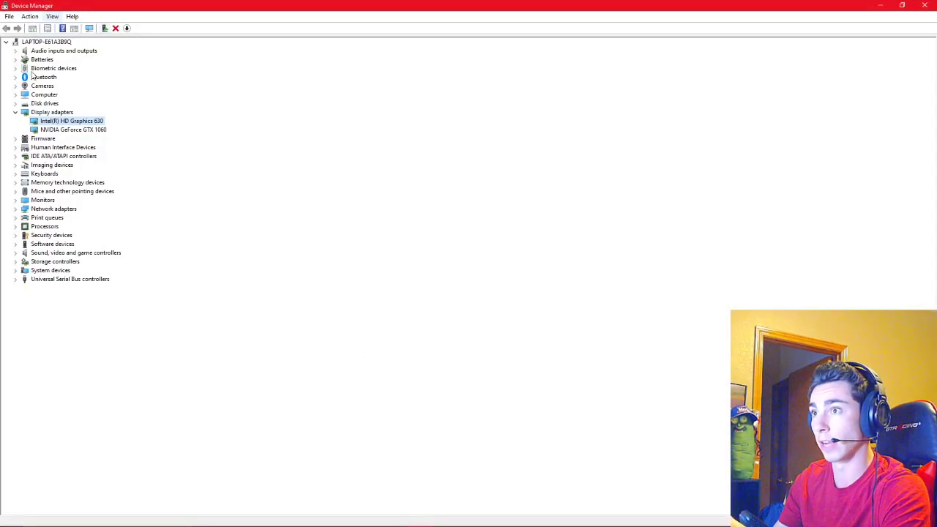
pyautogui.rightClick(70, 120)
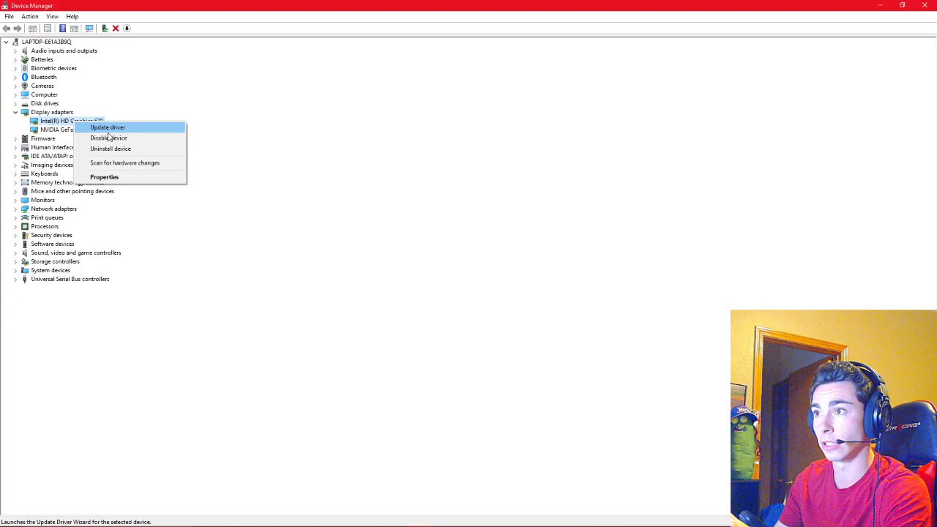
pyautogui.moveTo(108, 137)
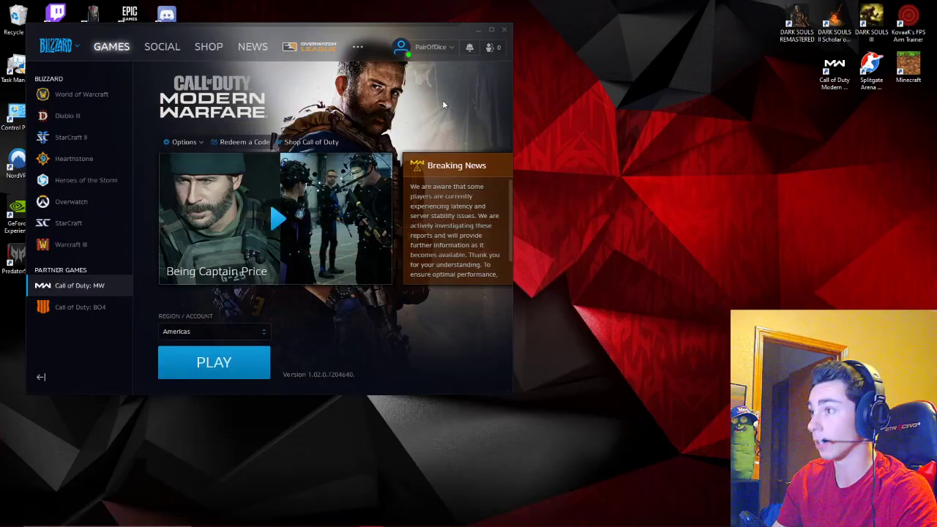
pyautogui.moveTo(170, 178)
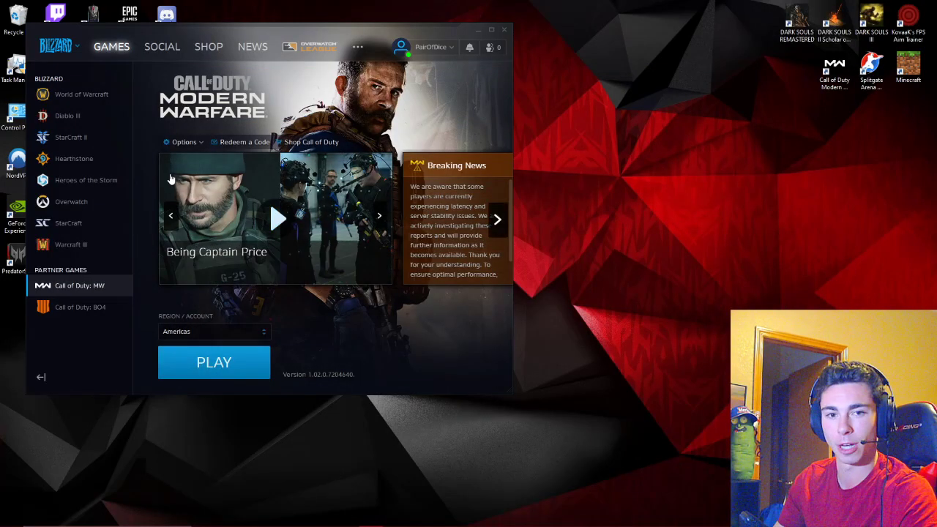